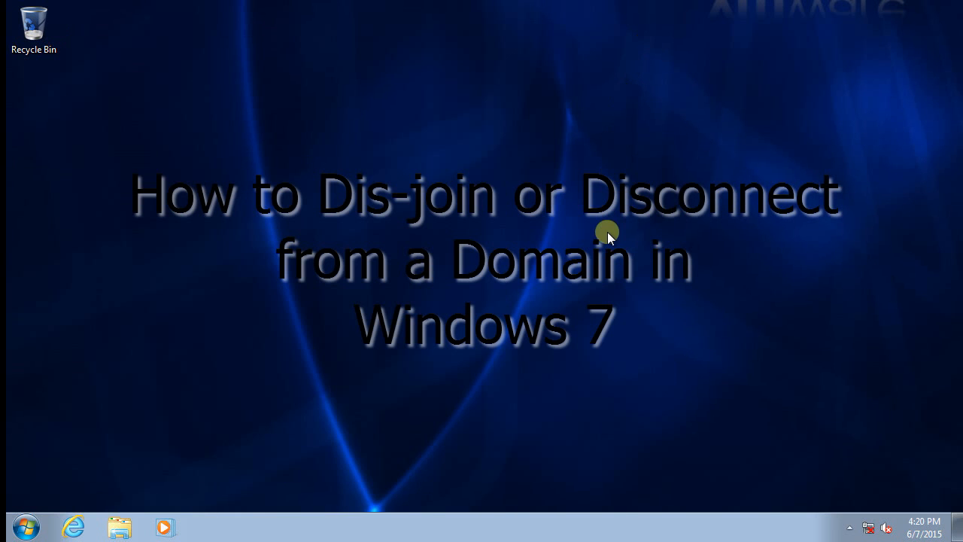
mouse_move(459, 263)
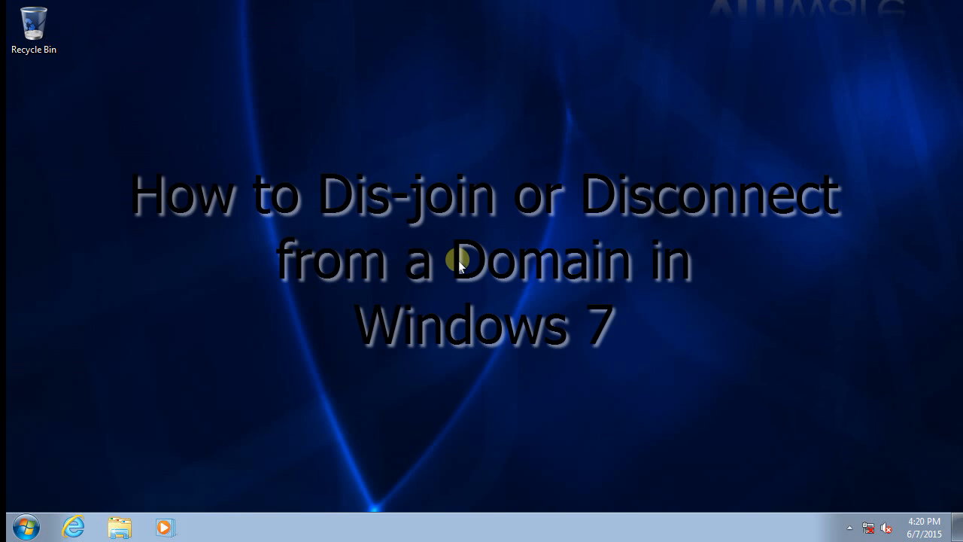
mouse_move(432, 248)
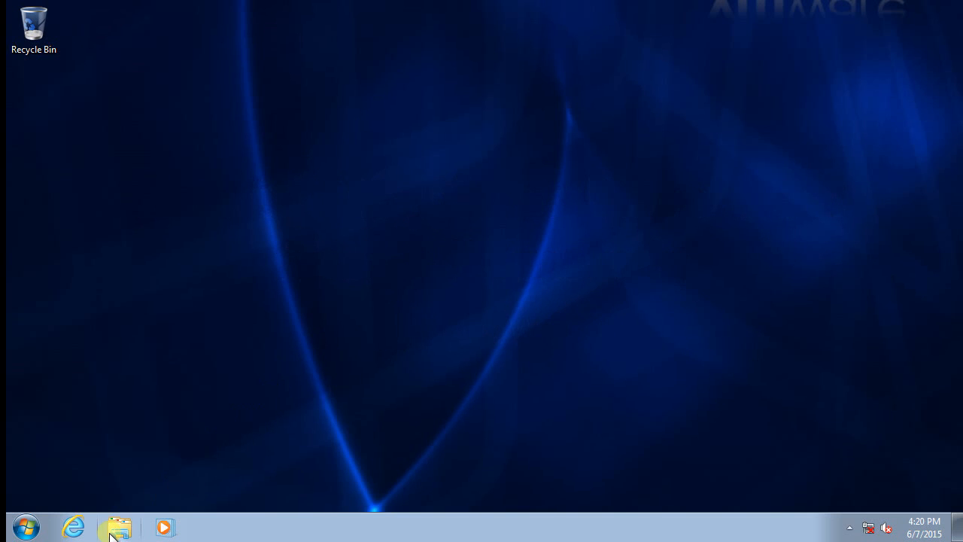
Step: Reach System Properties for this computer from Explorer's Computer entry
left_click(117, 527)
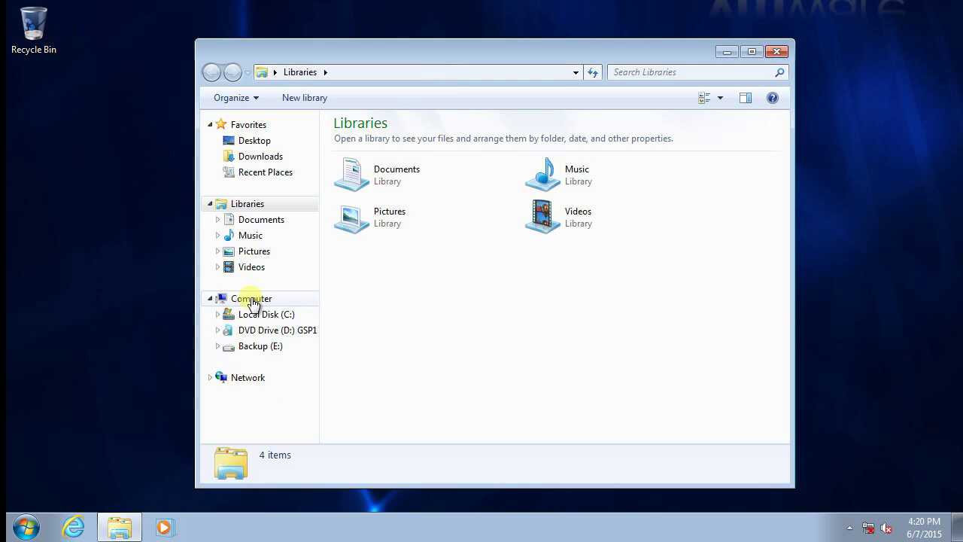
right_click(252, 298)
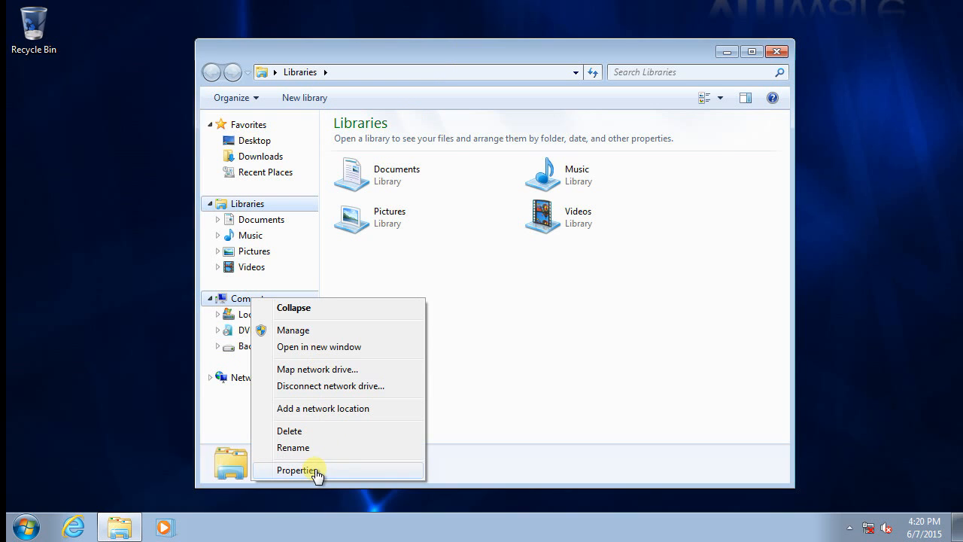
left_click(303, 470)
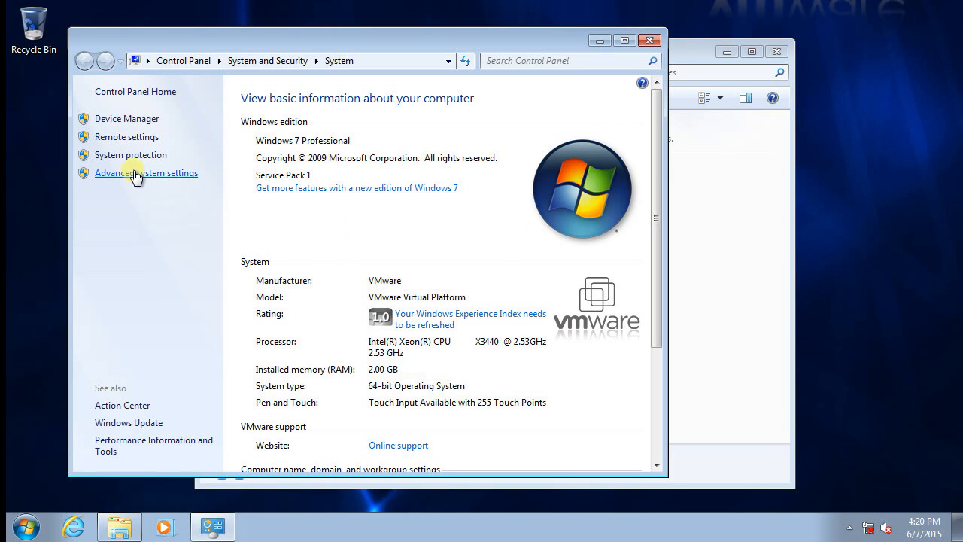
left_click(146, 173)
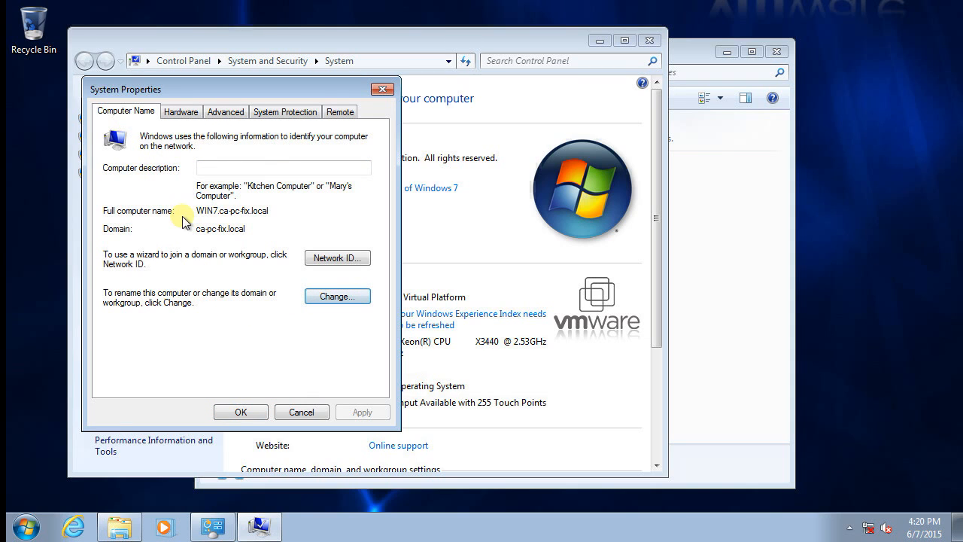
mouse_move(197, 238)
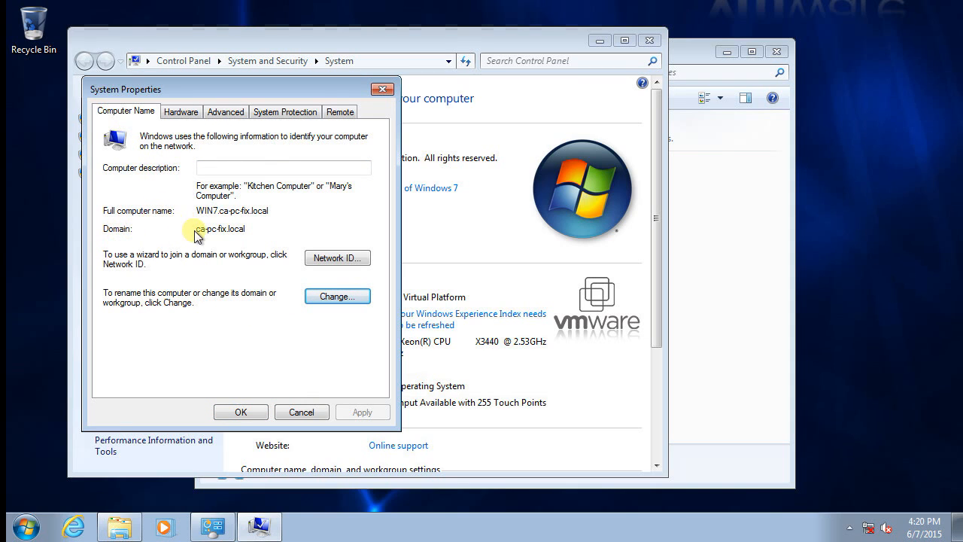
Step: Bring up the Computer Name/Domain Changes dialog showing WIN7 in ca-pc-fix.local
double_click(220, 229)
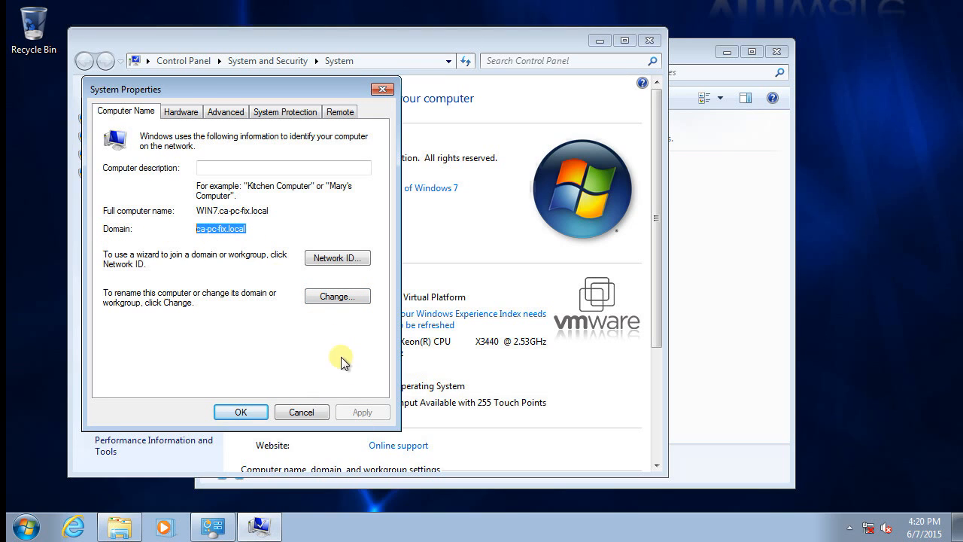
left_click(338, 295)
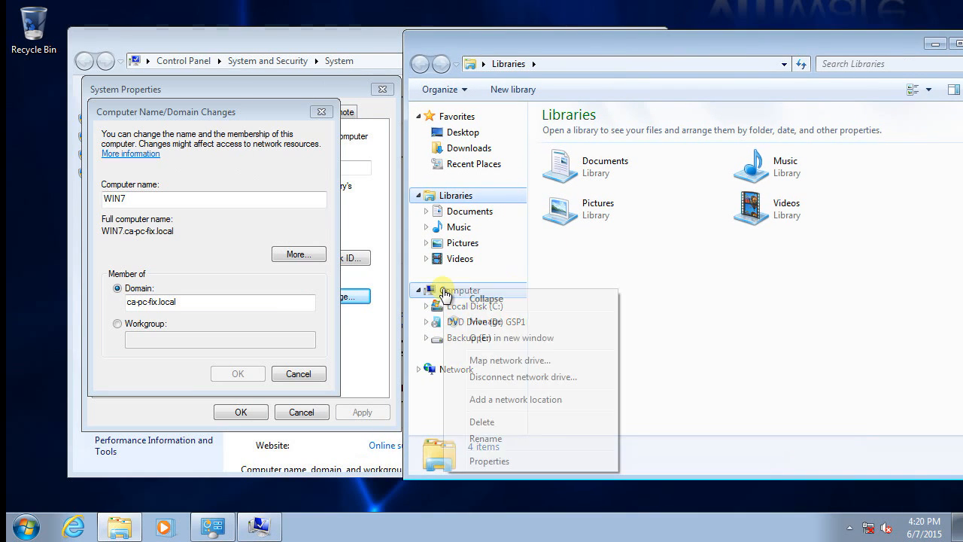
Step: Show the local user accounts (admin, Administrator, CtxAppVCOMAdmin, Guest) in Computer Management
left_click(717, 483)
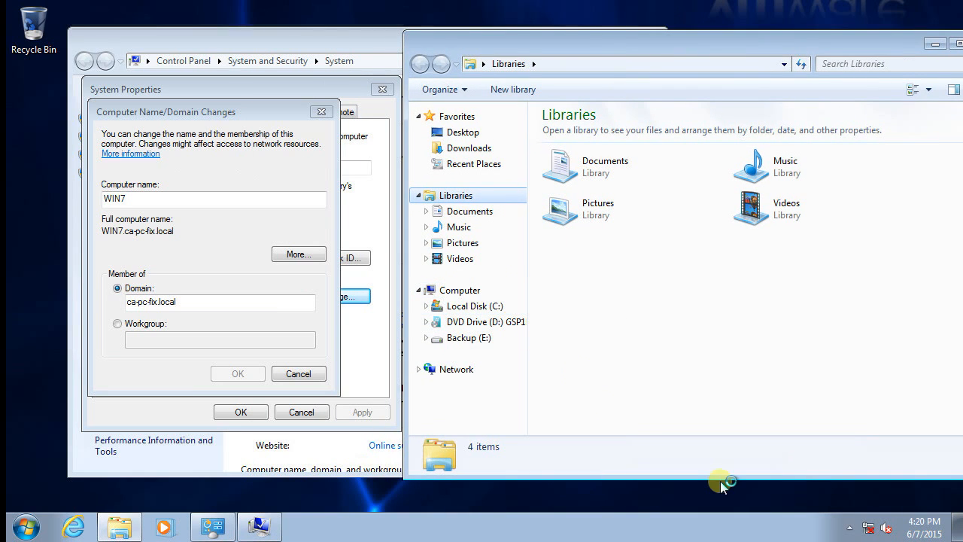
mouse_move(557, 288)
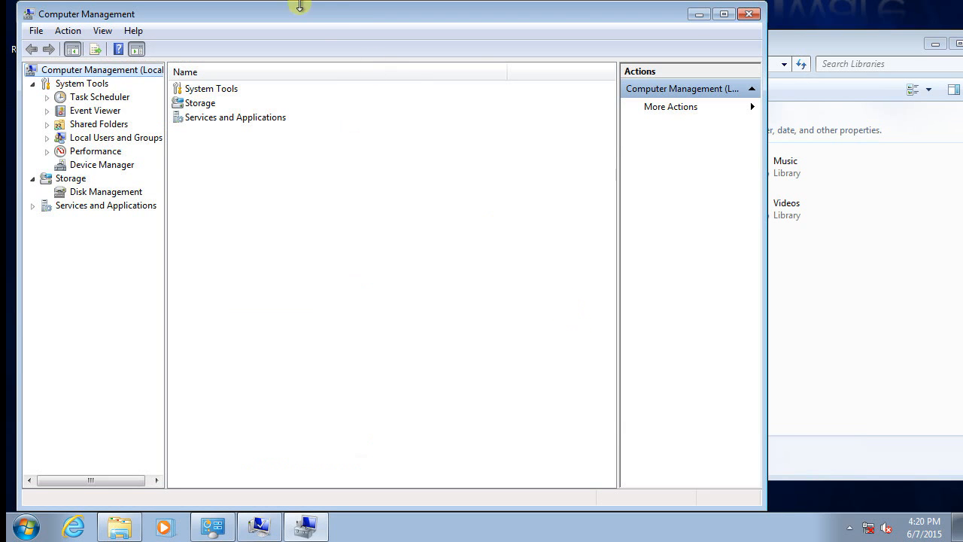
mouse_move(692, 15)
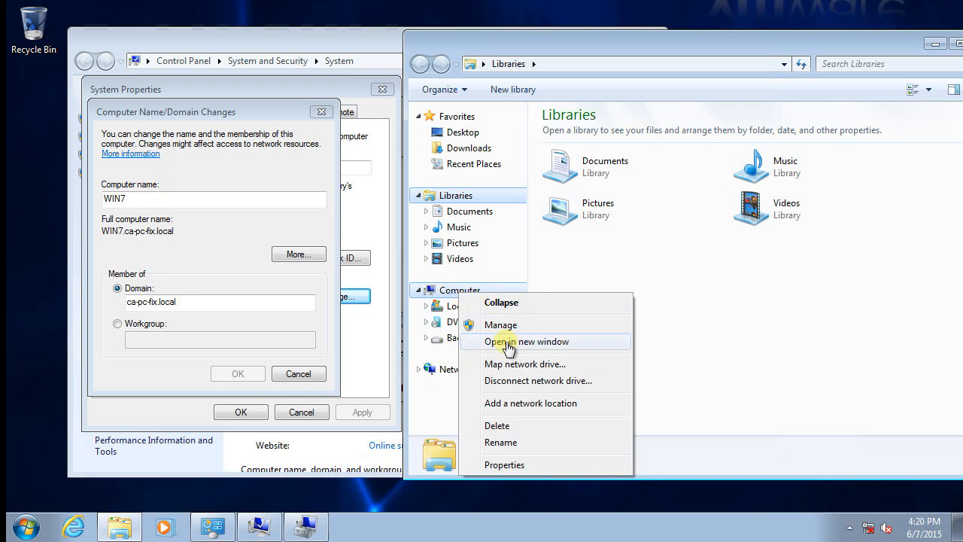
left_click(500, 325)
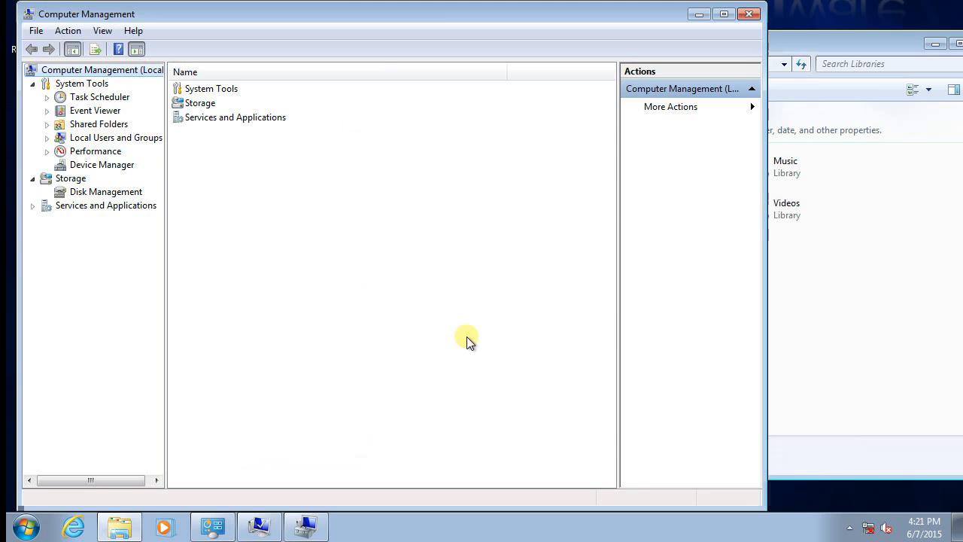
left_click(114, 137)
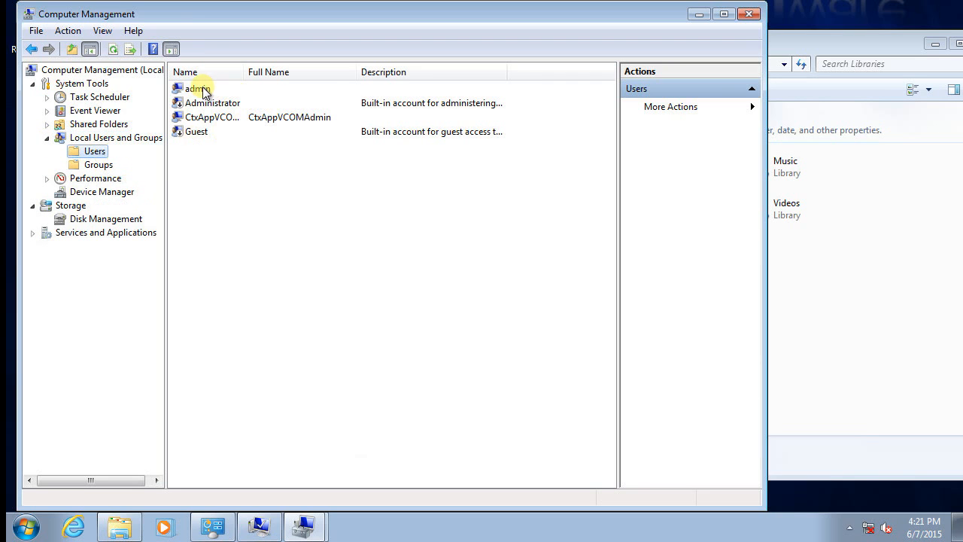
Step: Set a new password for the local admin account and confirm it
left_click(197, 89)
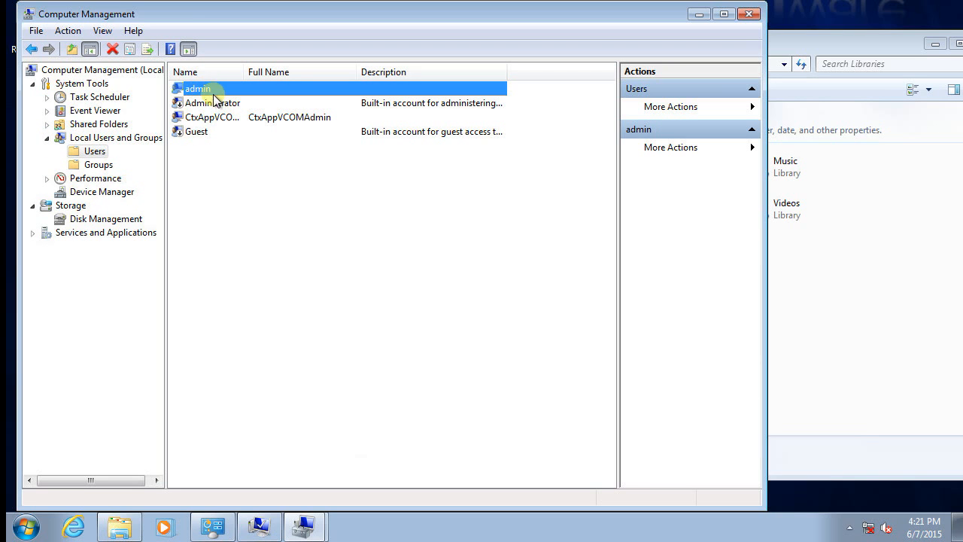
right_click(203, 98)
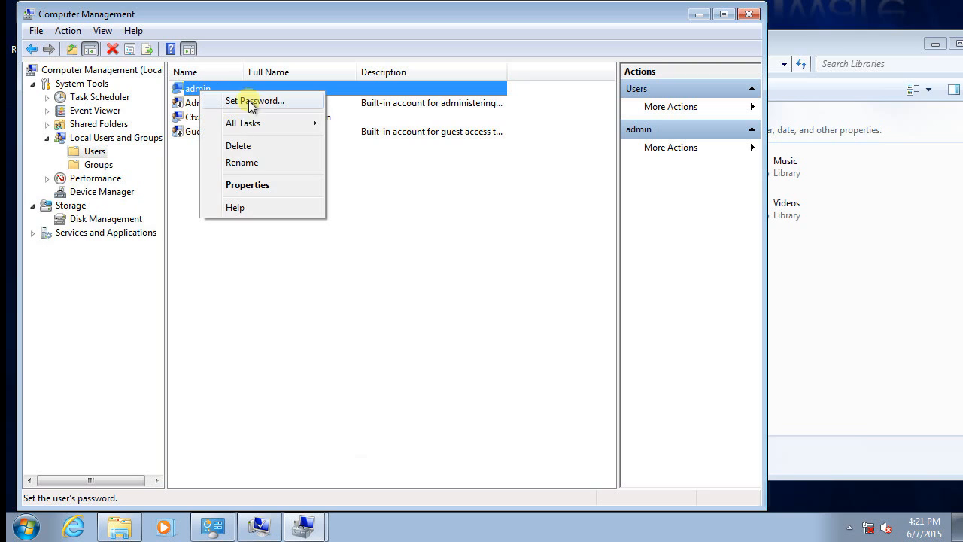
left_click(256, 101)
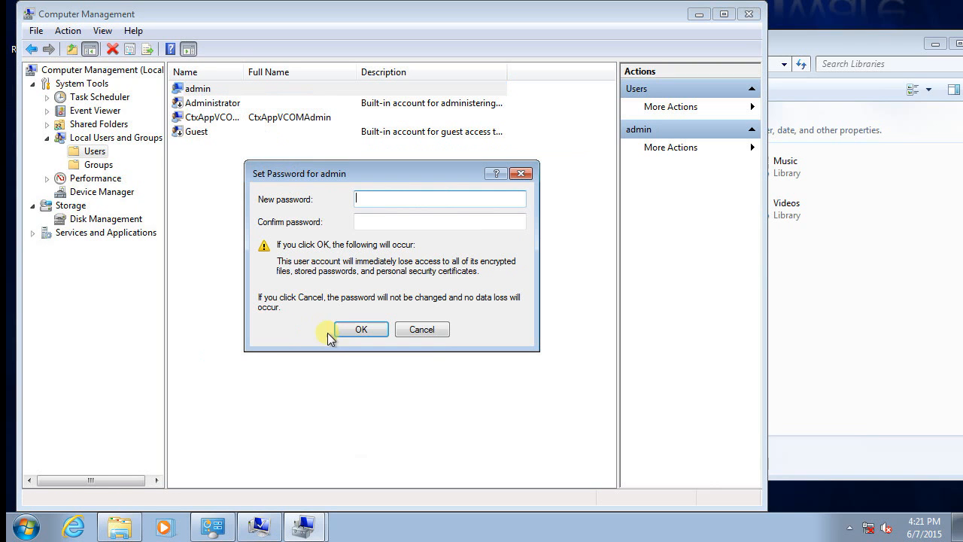
type("••")
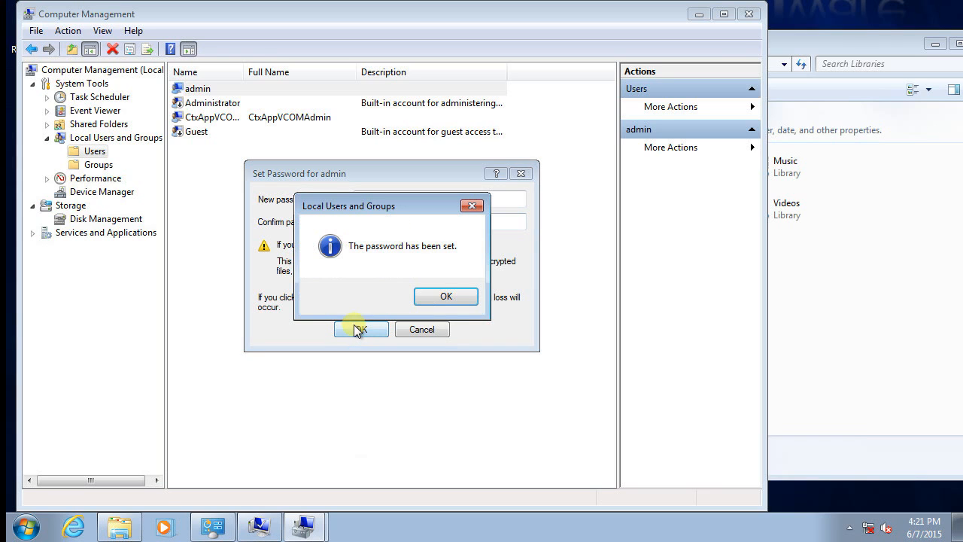
left_click(445, 295)
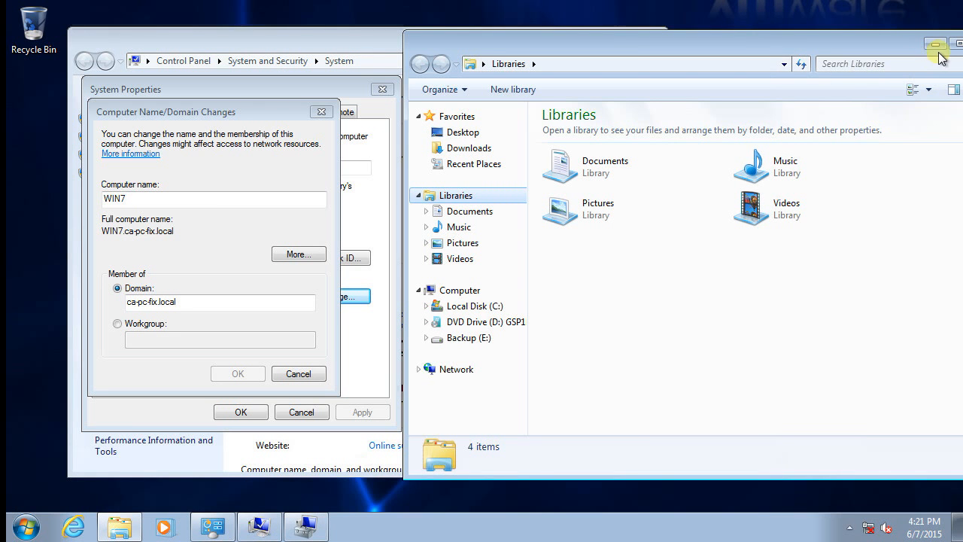
Step: Switch WIN7 from the domain to a workgroup named WORKGROUP
left_click(936, 42)
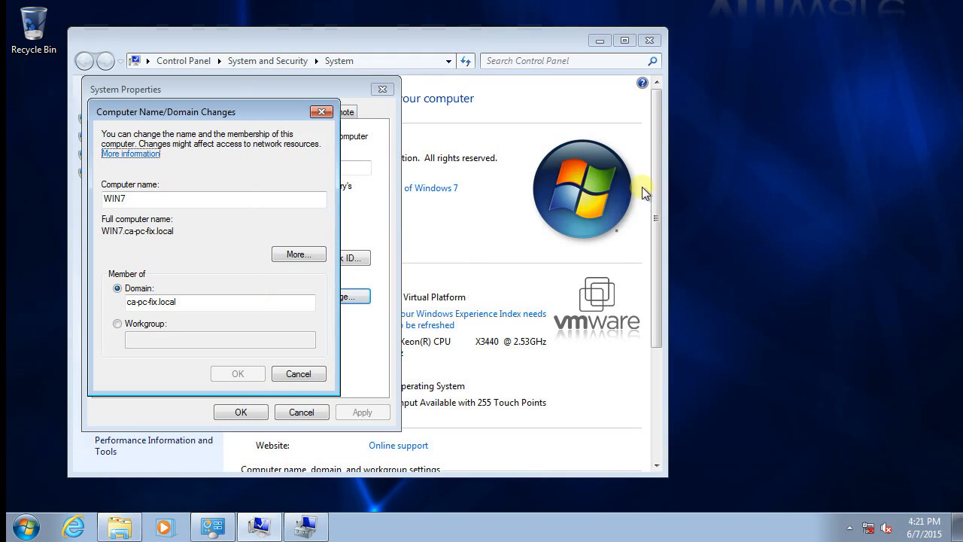
left_click(117, 323)
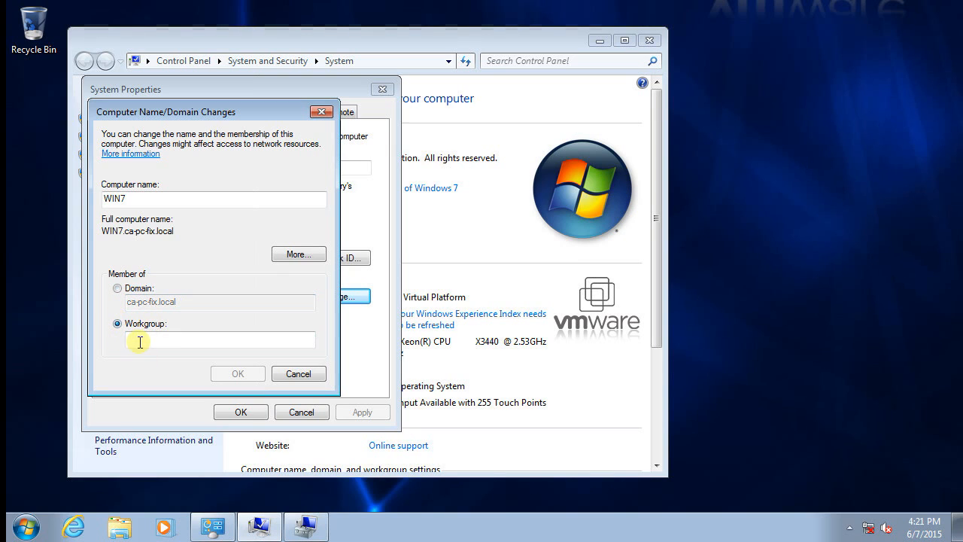
type("WORK")
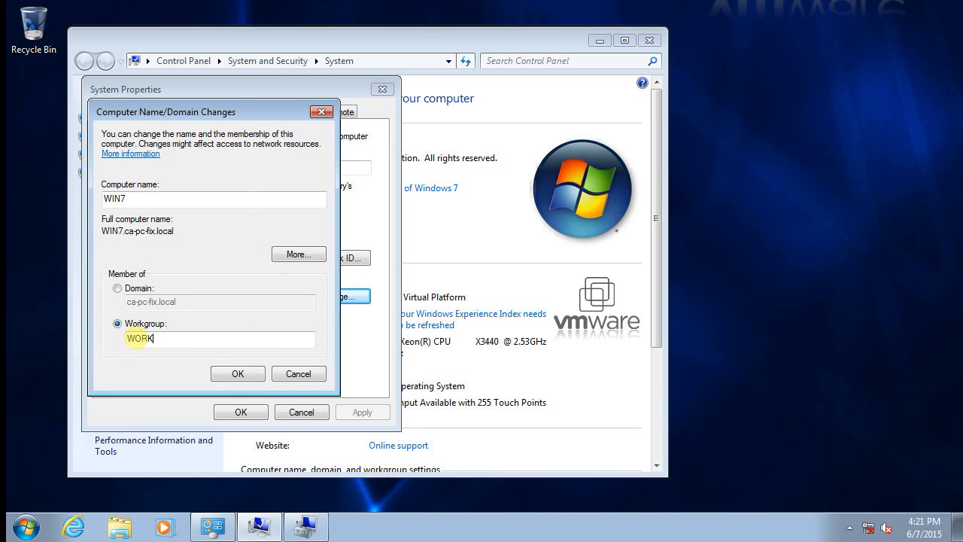
type("GROUP")
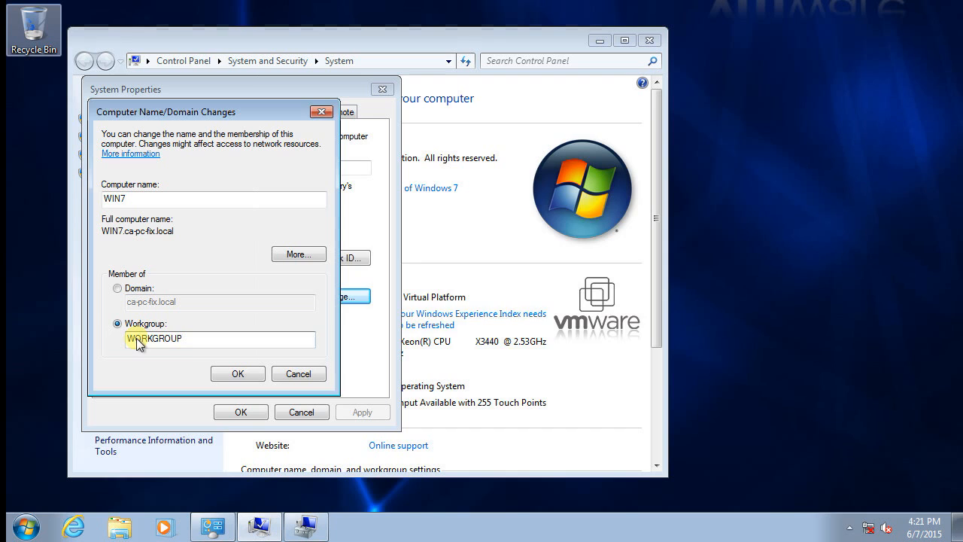
left_click(237, 373)
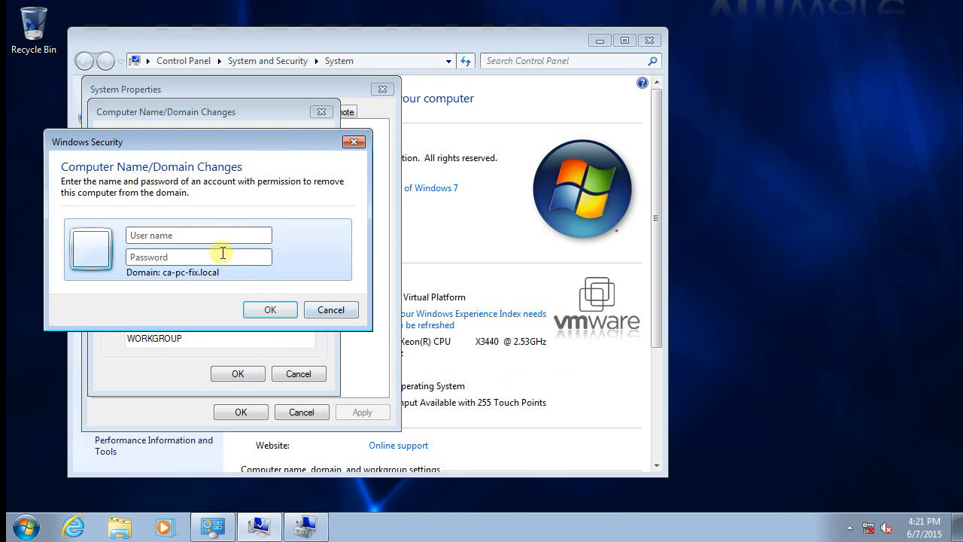
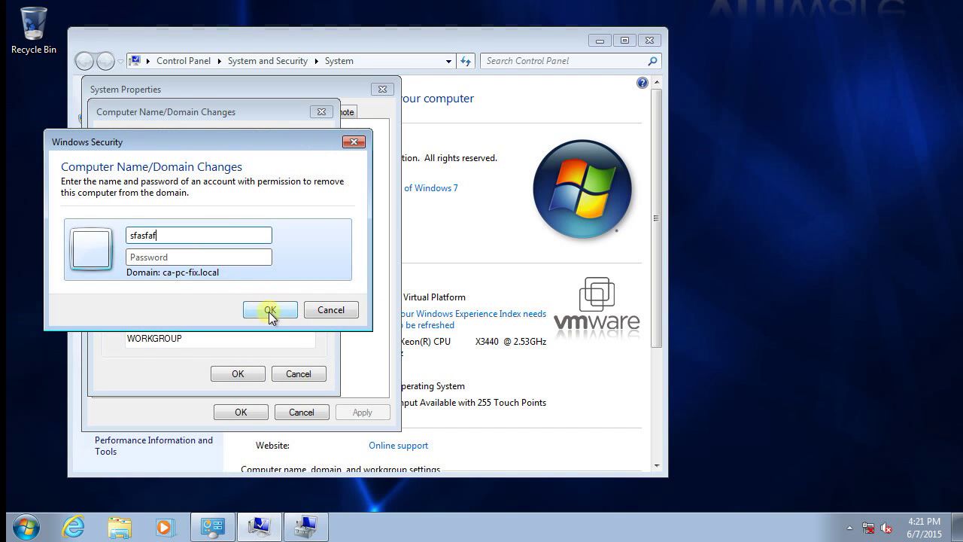
Step: Submit credentials in the Windows Security prompt to leave the domain
left_click(269, 310)
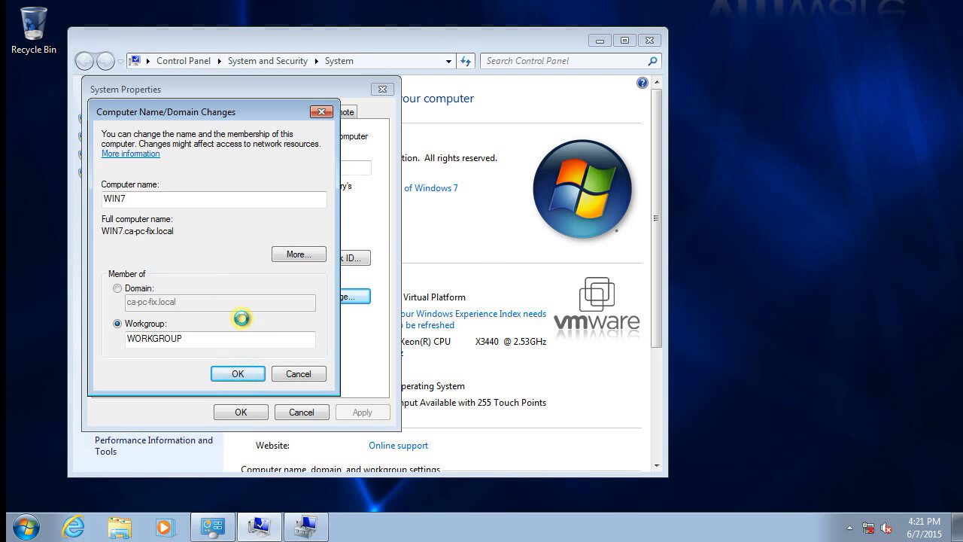
Step: Confirm the welcome to WORKGROUP and restart the computer to the logon screen
left_click(238, 373)
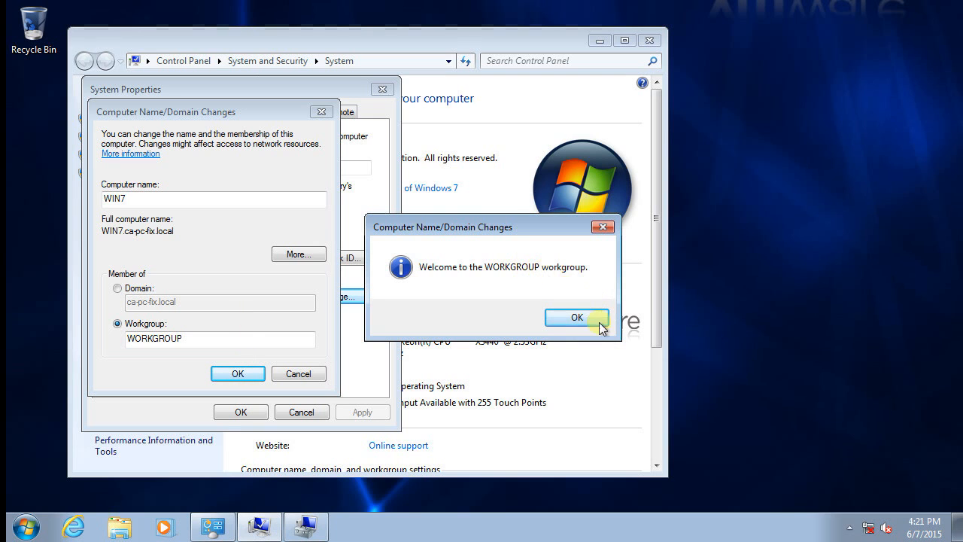
left_click(578, 318)
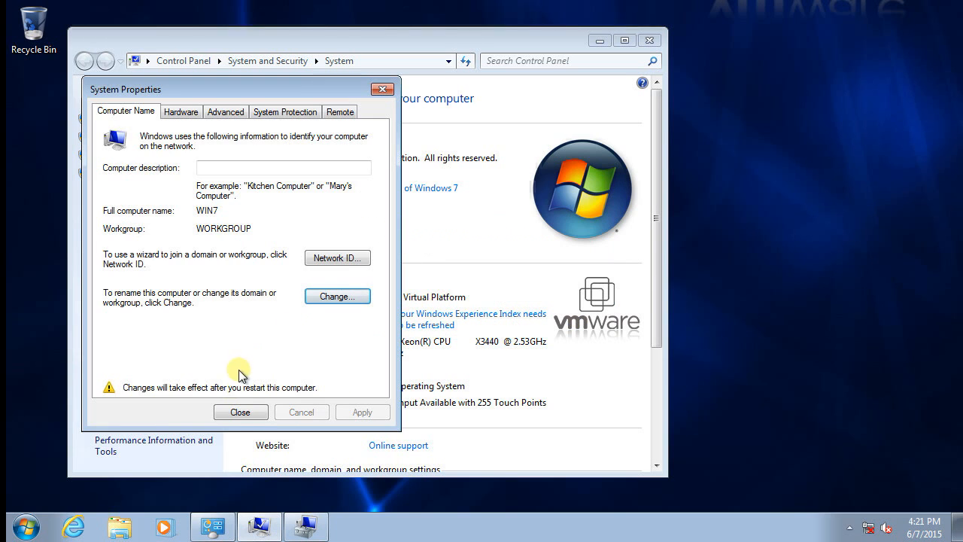
left_click(240, 412)
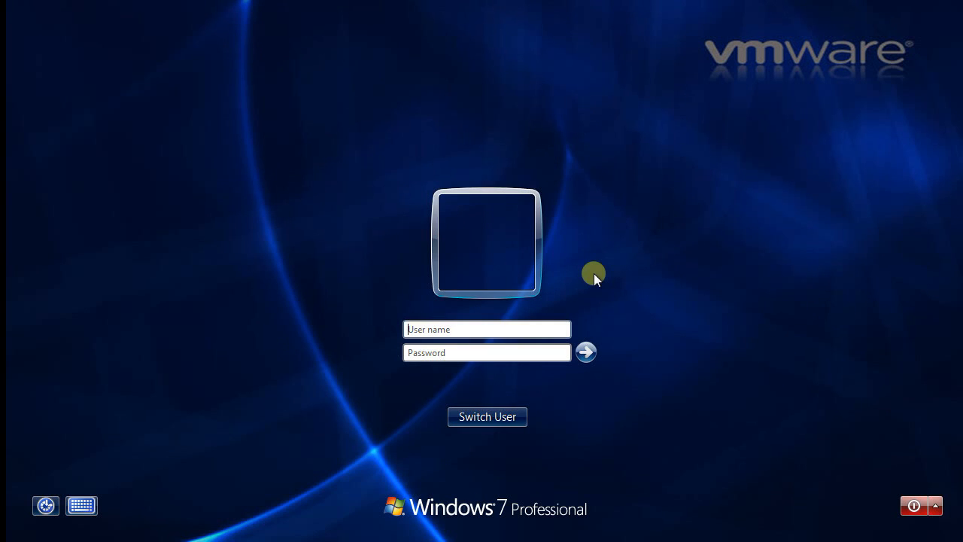
Step: Sign in with the local admin account and its password to reach the desktop
left_click(487, 328)
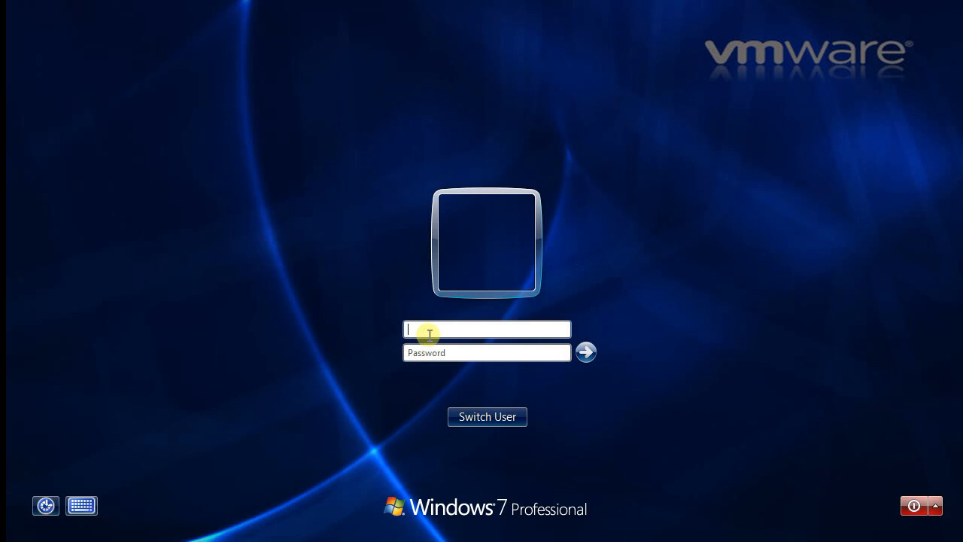
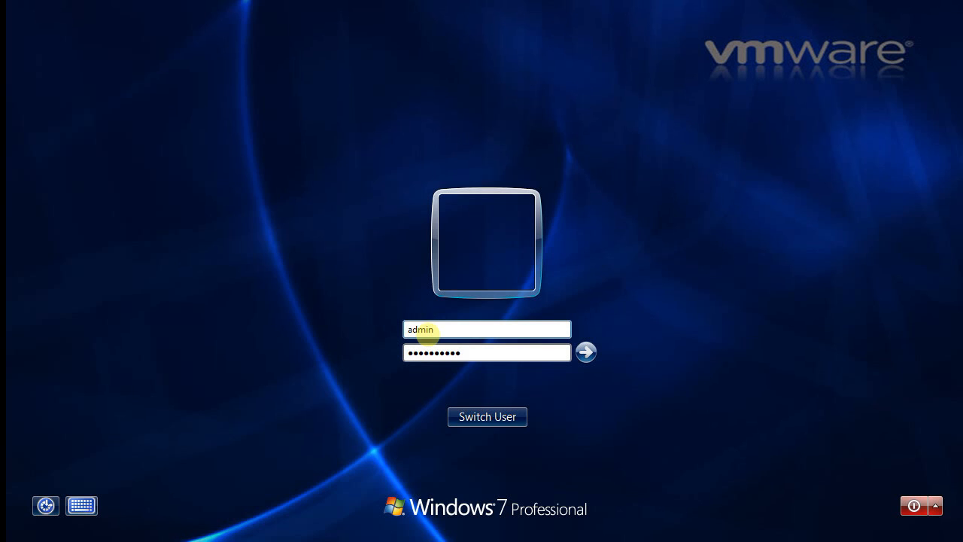
left_click(585, 352)
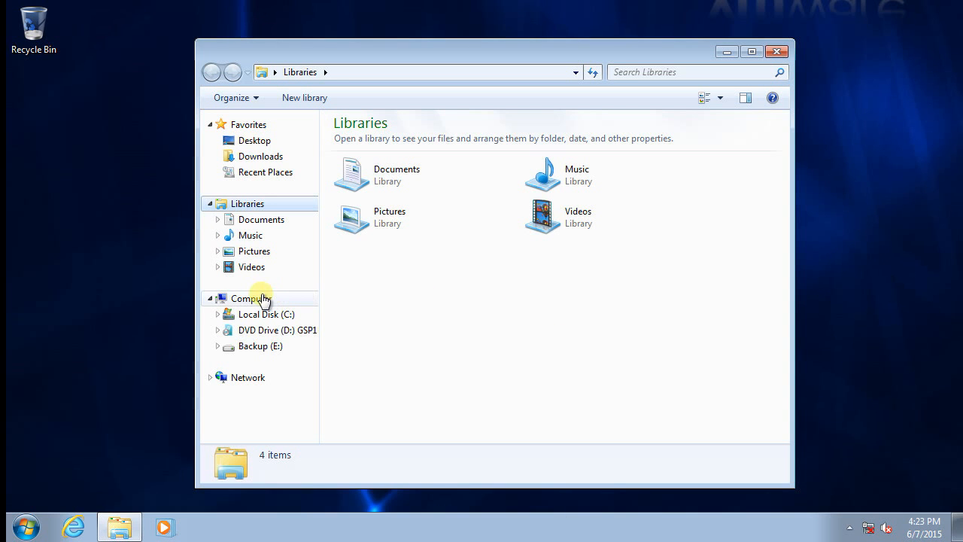
Step: Verify in System Properties that WIN7 now belongs to workgroup WORKGROUP
right_click(250, 298)
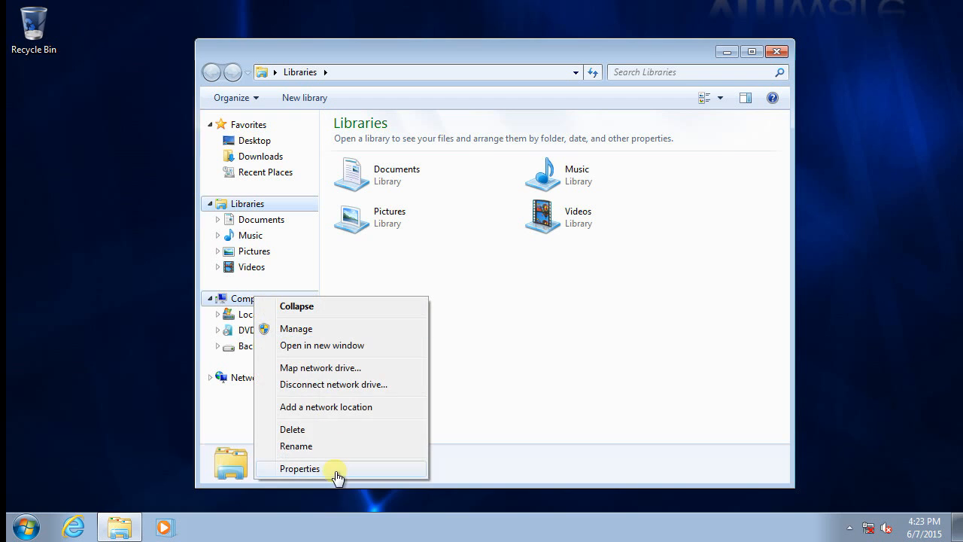
left_click(301, 468)
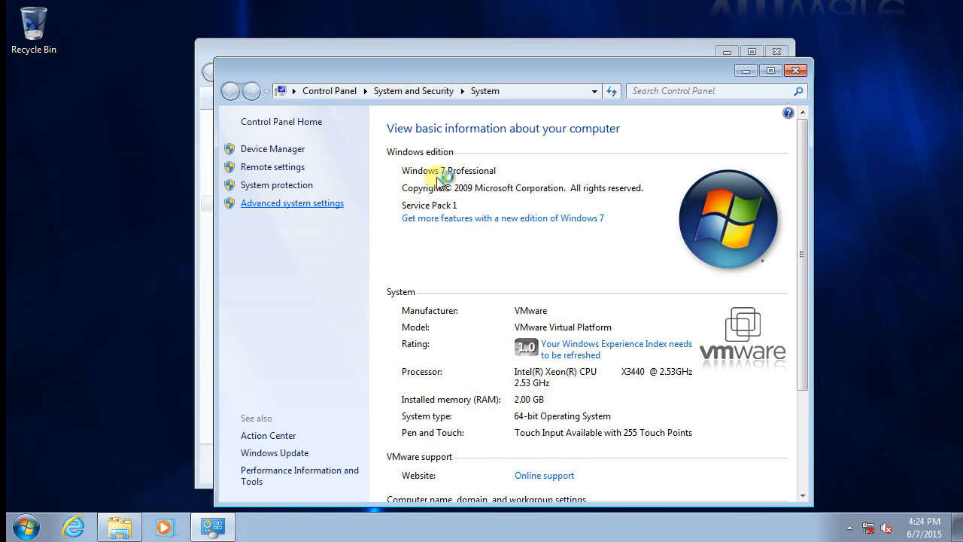
mouse_move(309, 208)
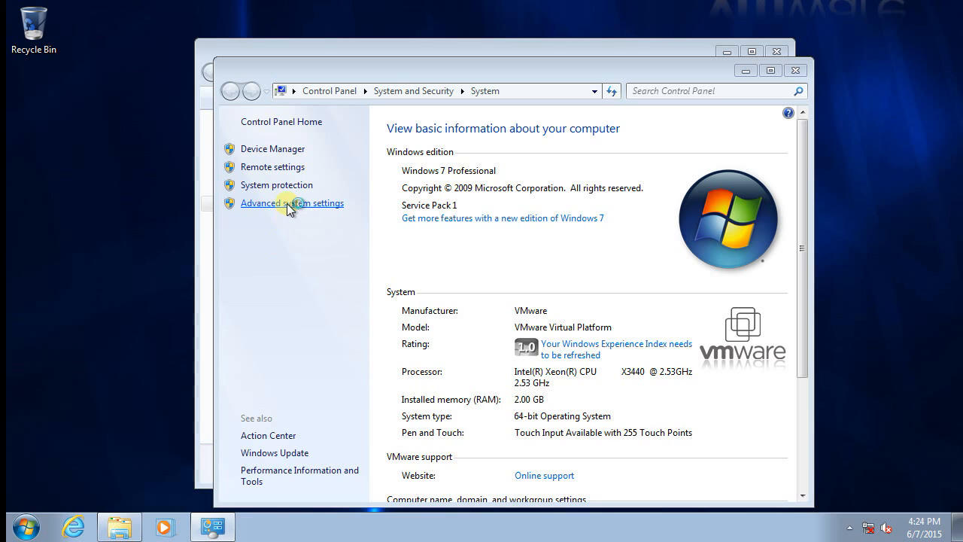
left_click(292, 204)
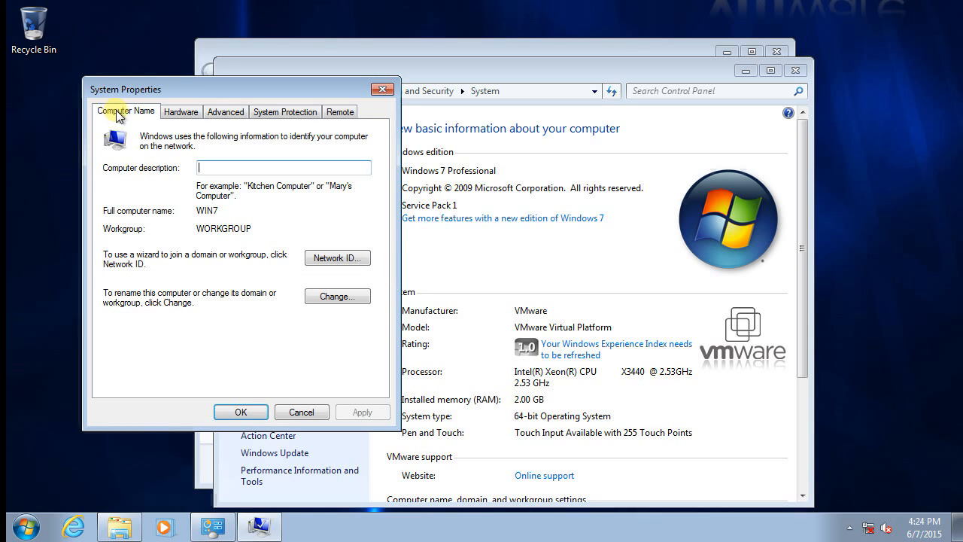